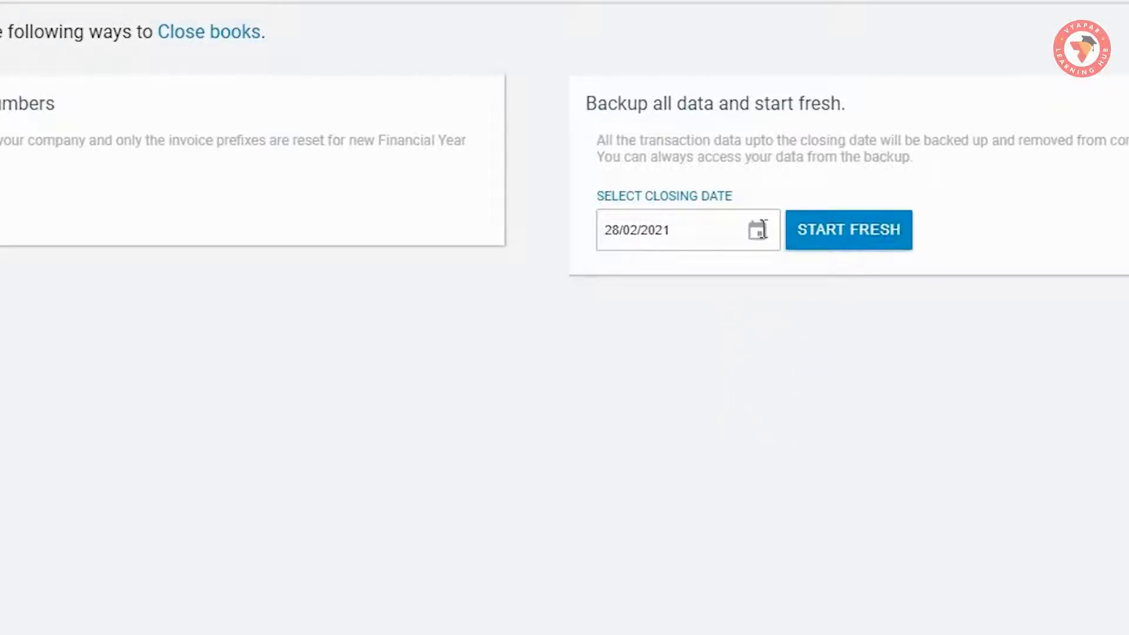
# Step: Pick 31 March 2021 in the closing-date calendar for the backup-and-start-fresh option
pyautogui.click(756, 229)
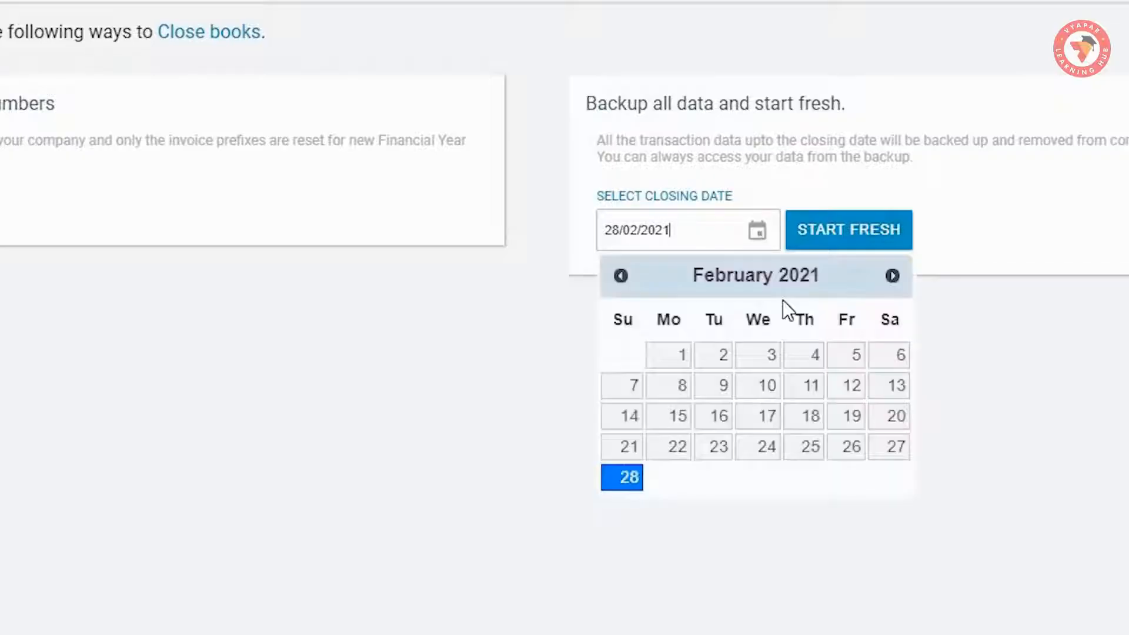
pyautogui.click(893, 275)
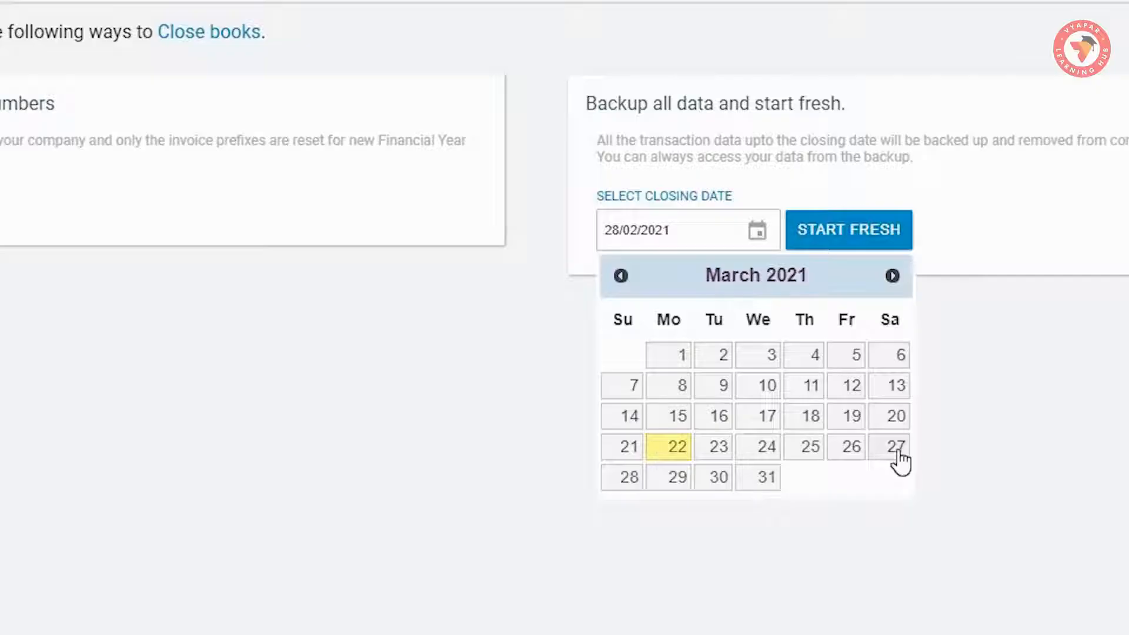
pyautogui.click(766, 476)
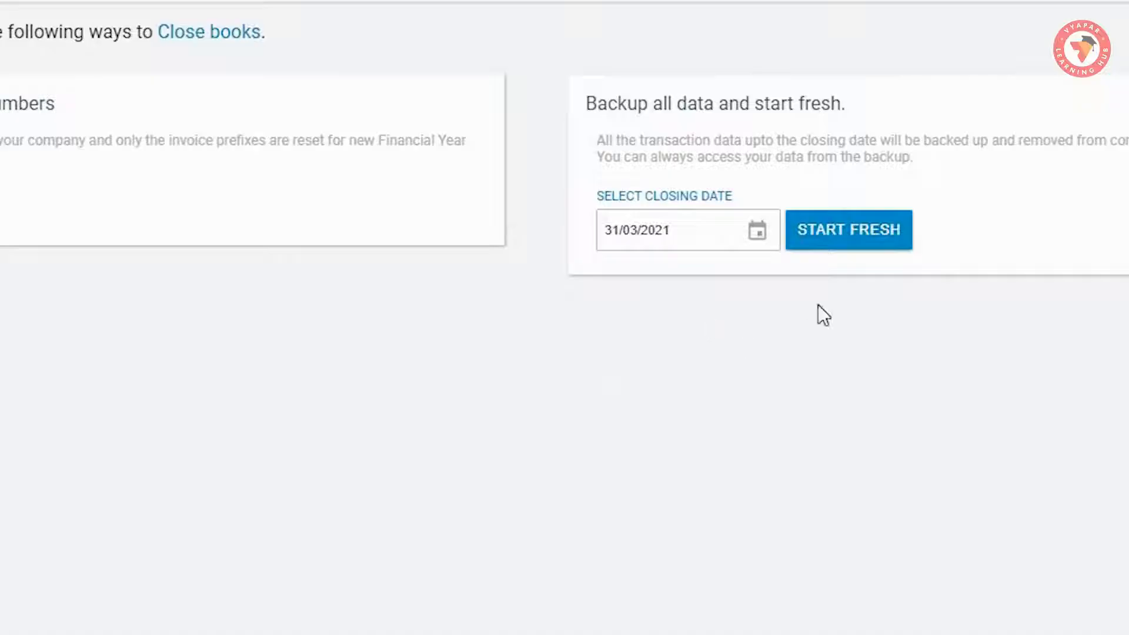
pyautogui.moveTo(740, 339)
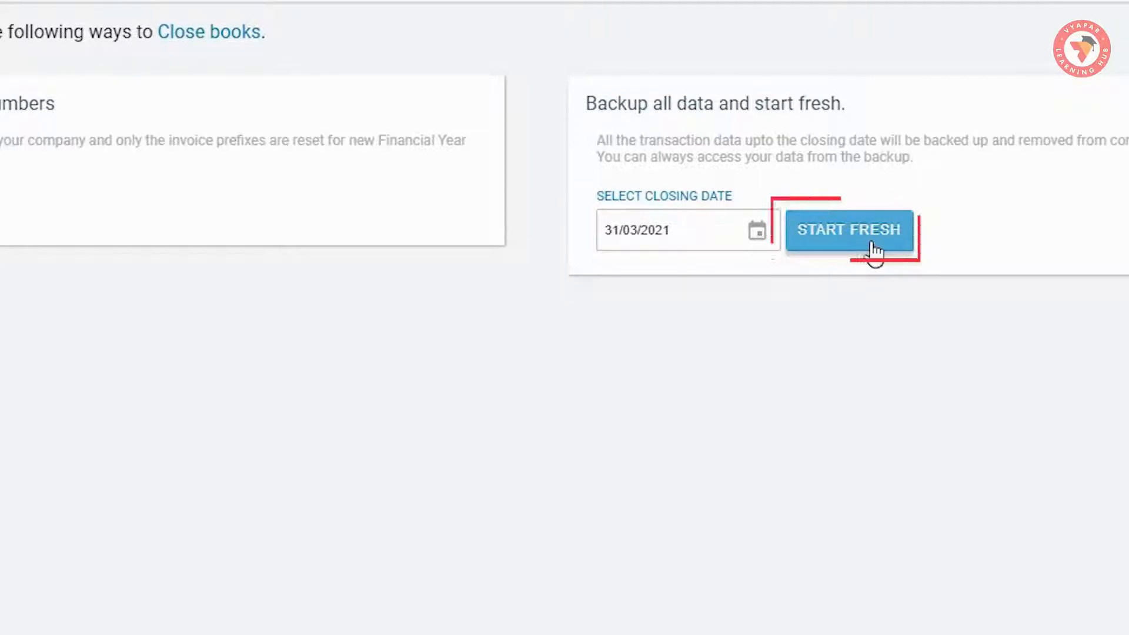
# Step: Start fresh, save the current database backup file, and acknowledge books closed through 31/03/2021
pyautogui.click(848, 229)
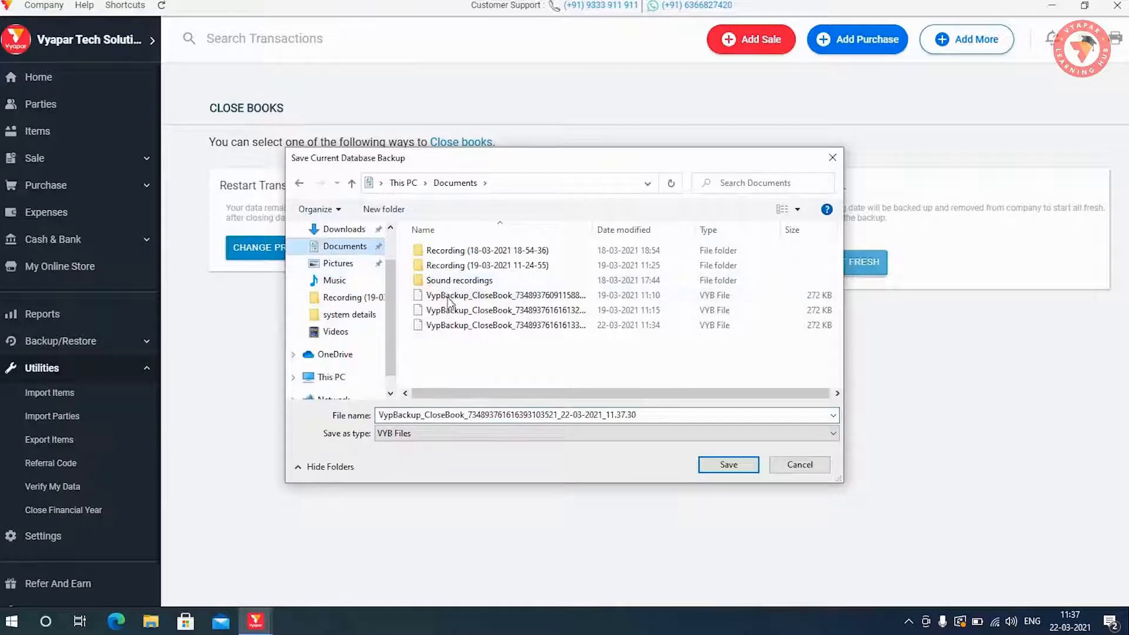
pyautogui.click(504, 324)
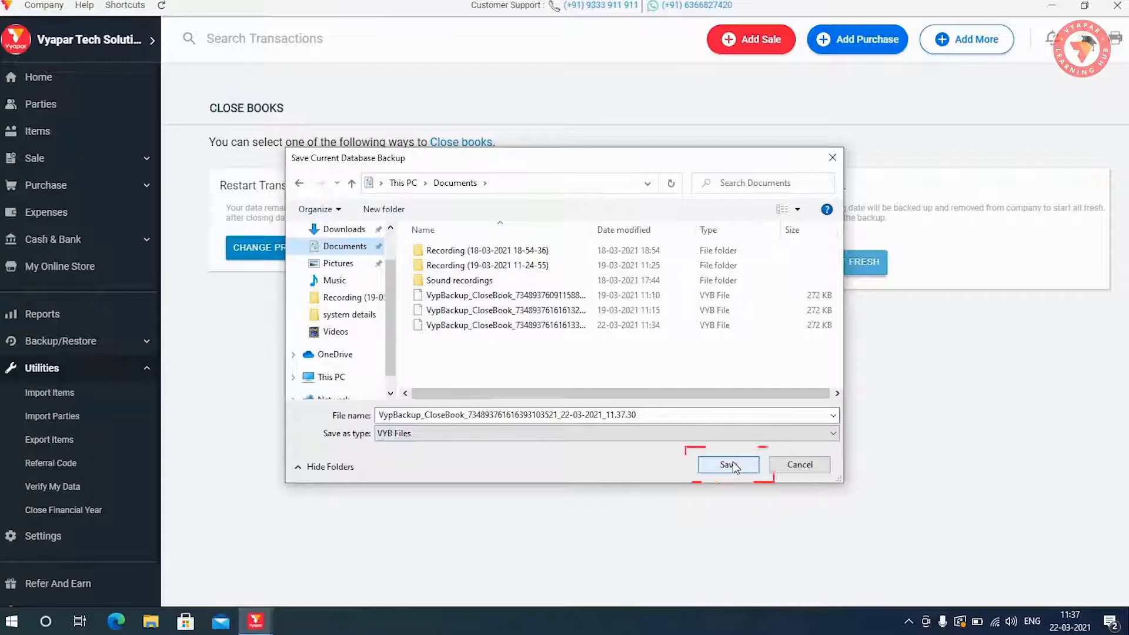
pyautogui.click(727, 465)
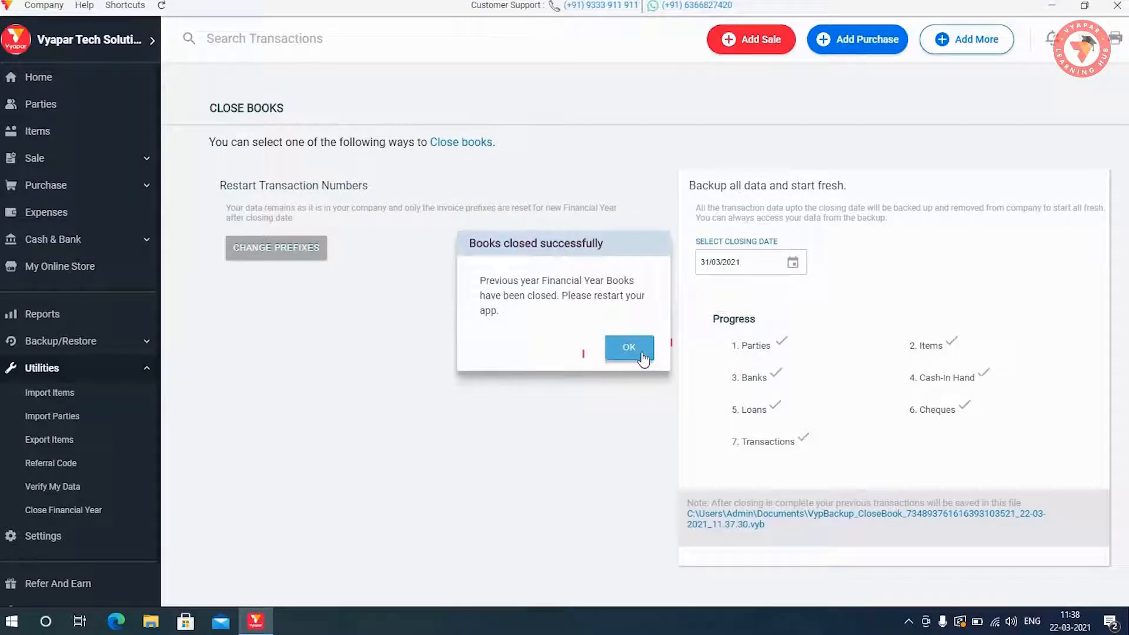
pyautogui.click(628, 348)
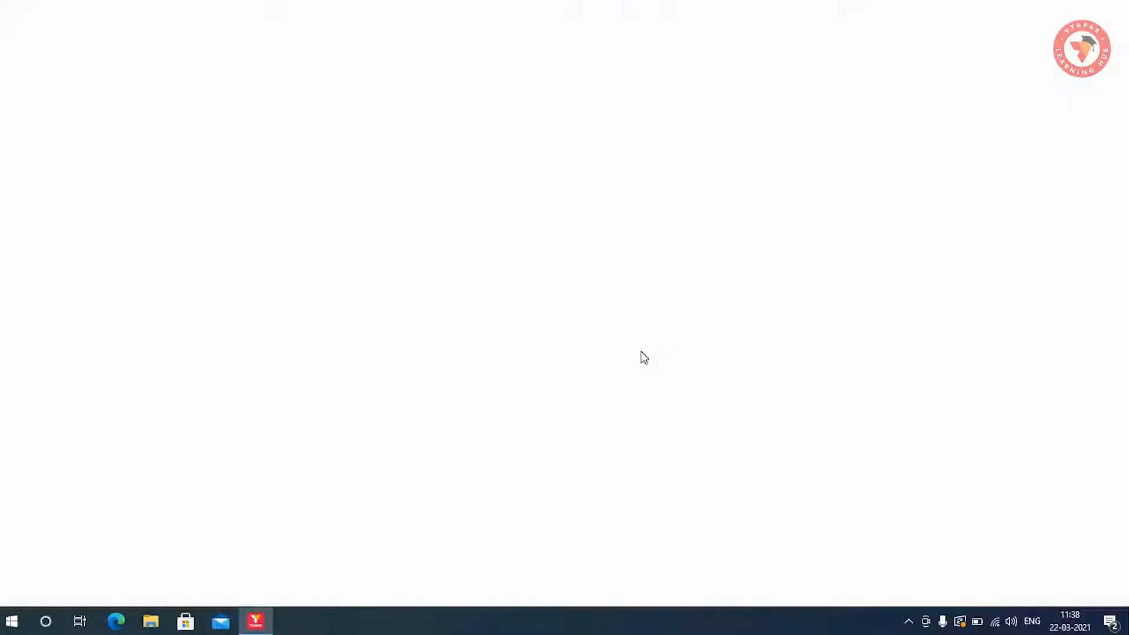
# Step: Review Parties and Items with 01/04/2021 opening balances, then view the empty sale invoices list
pyautogui.click(255, 621)
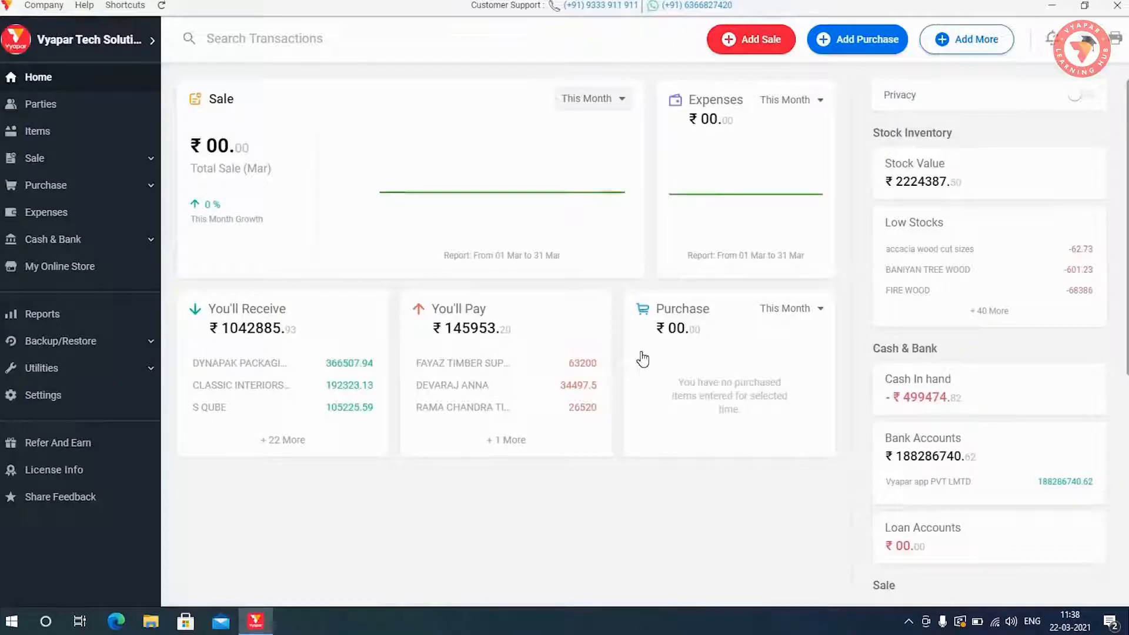
pyautogui.moveTo(248, 235)
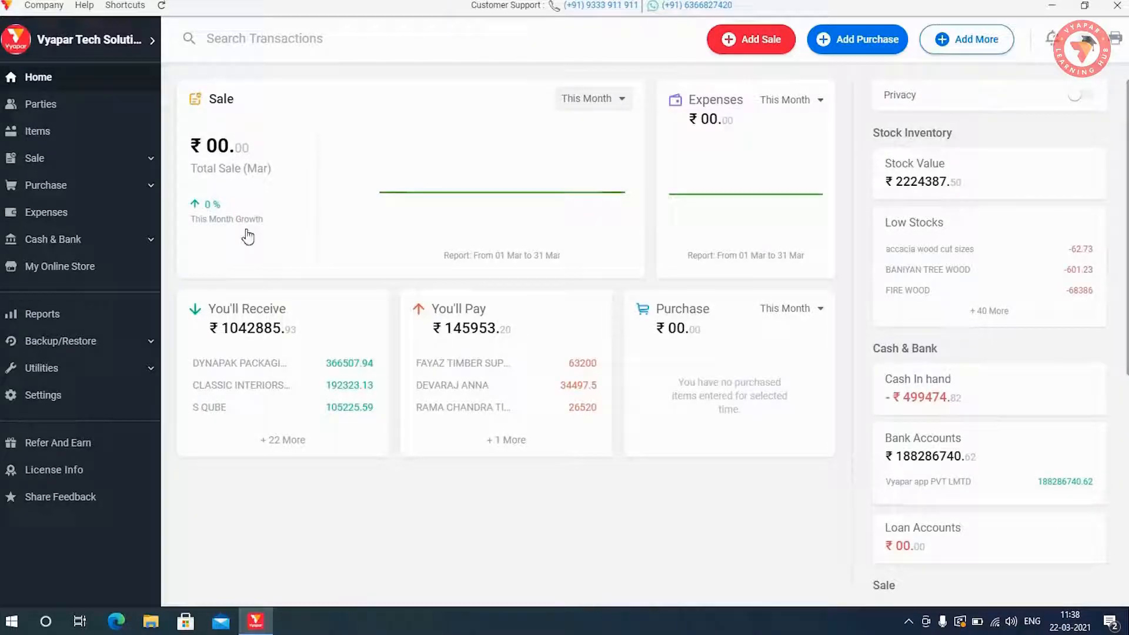
pyautogui.moveTo(262, 190)
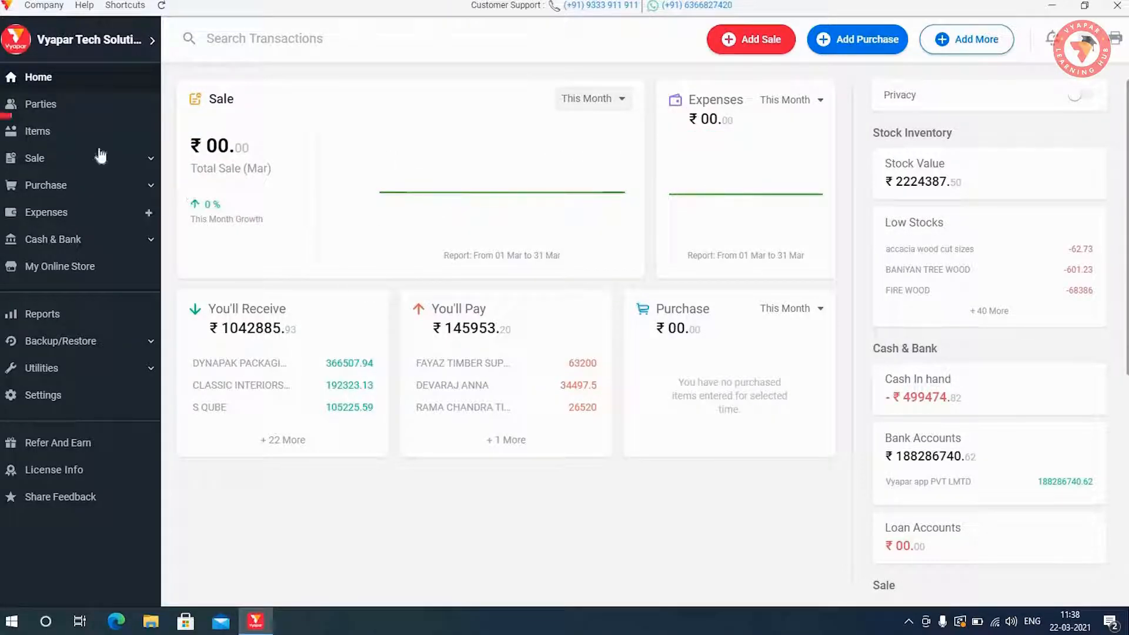
pyautogui.click(40, 104)
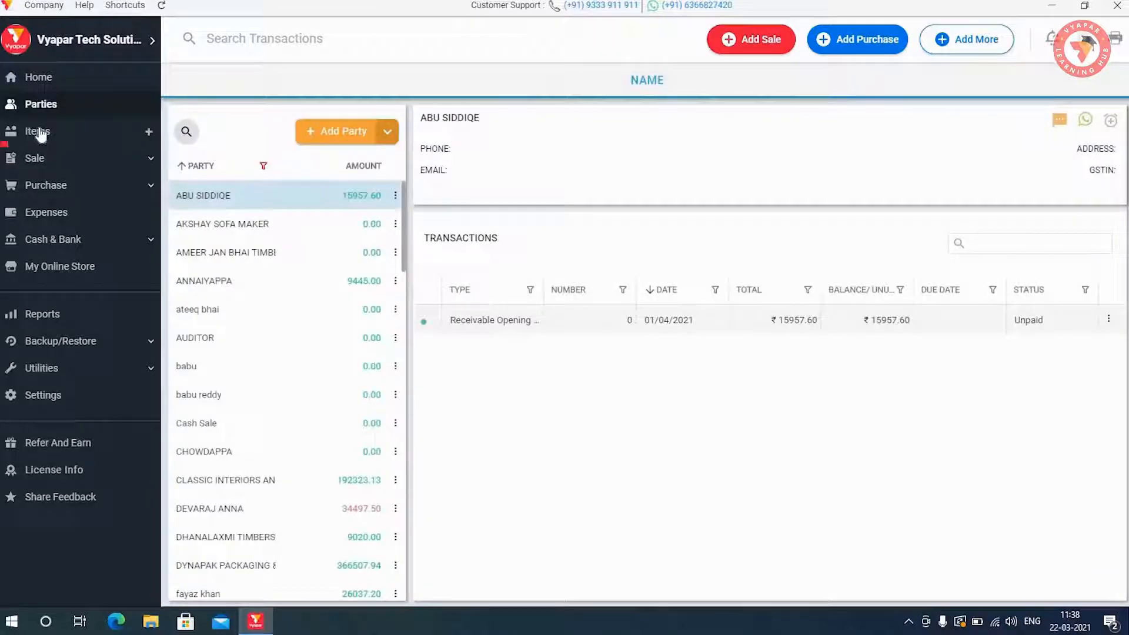
pyautogui.click(38, 130)
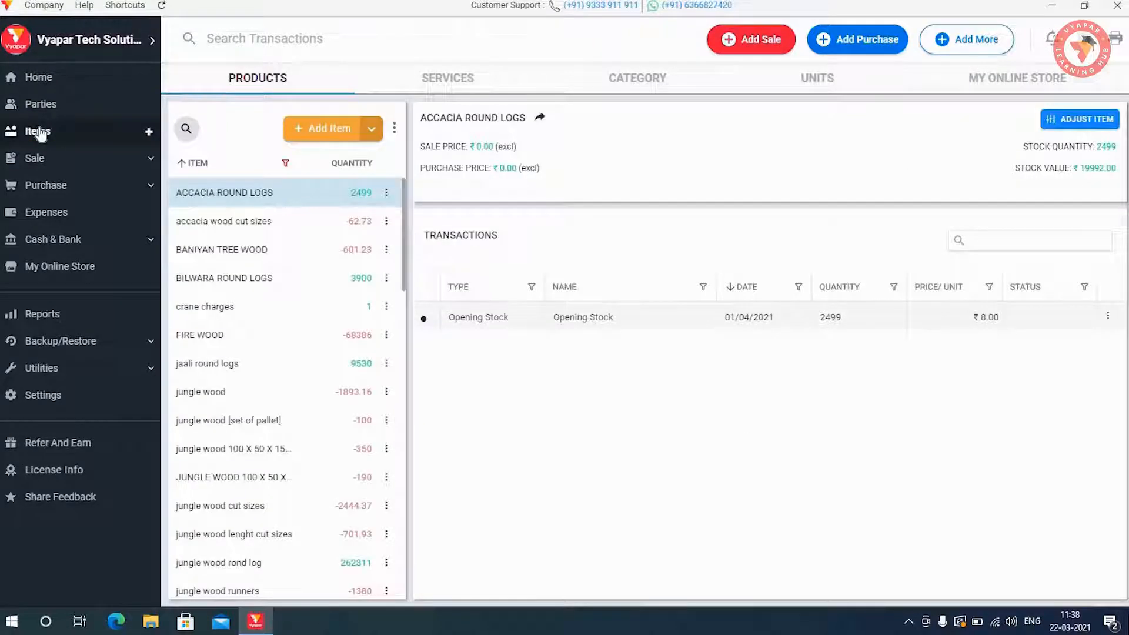
pyautogui.moveTo(43, 166)
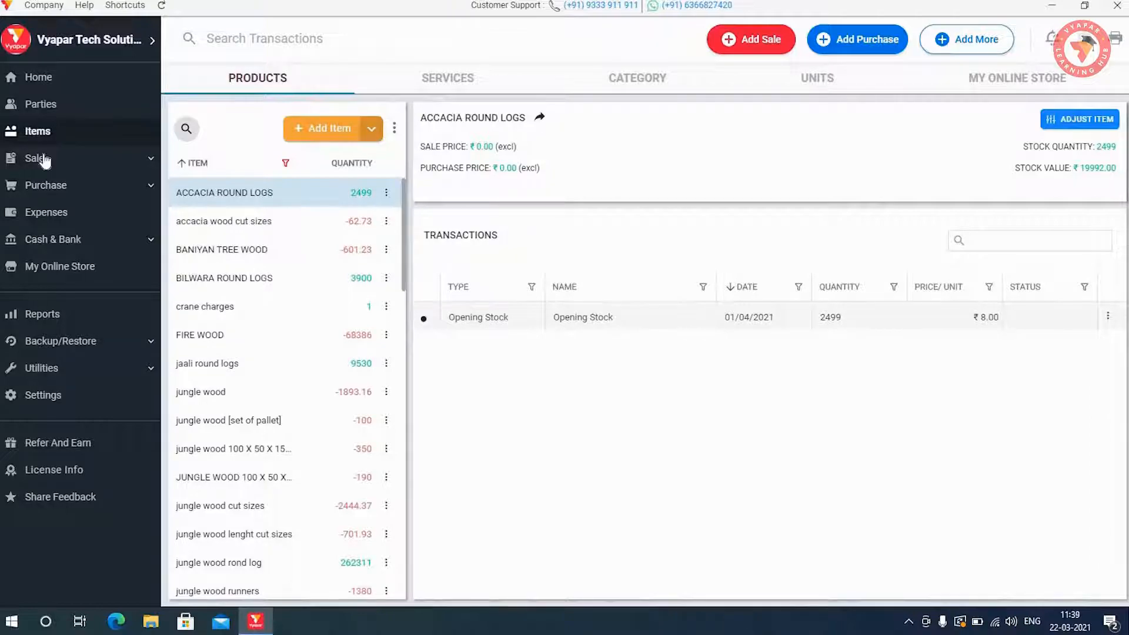
pyautogui.click(34, 158)
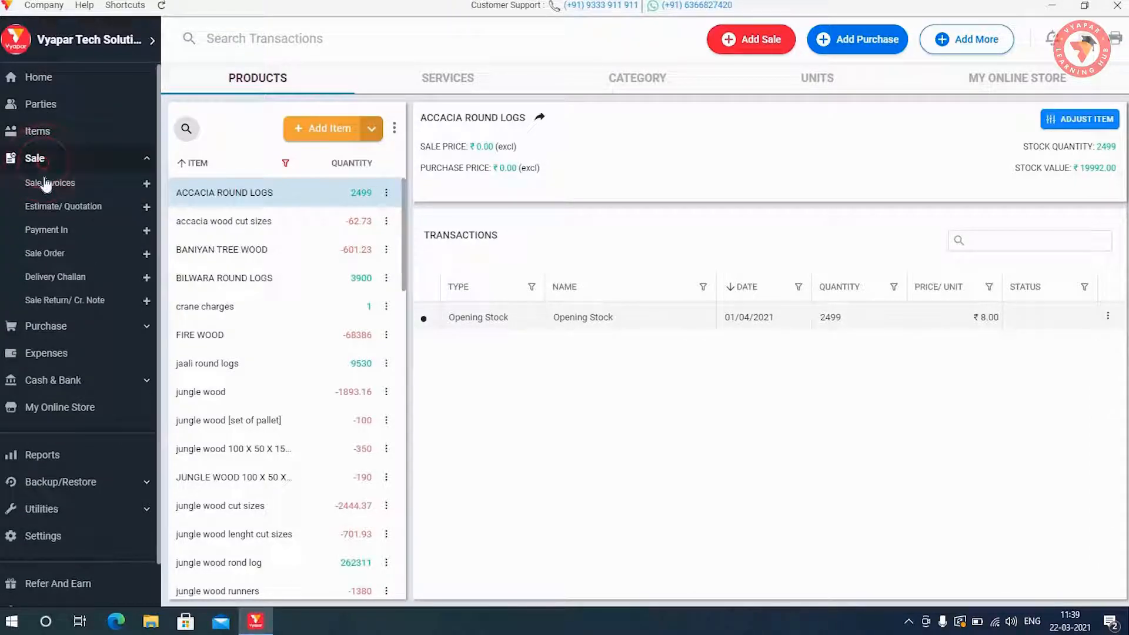
pyautogui.click(50, 183)
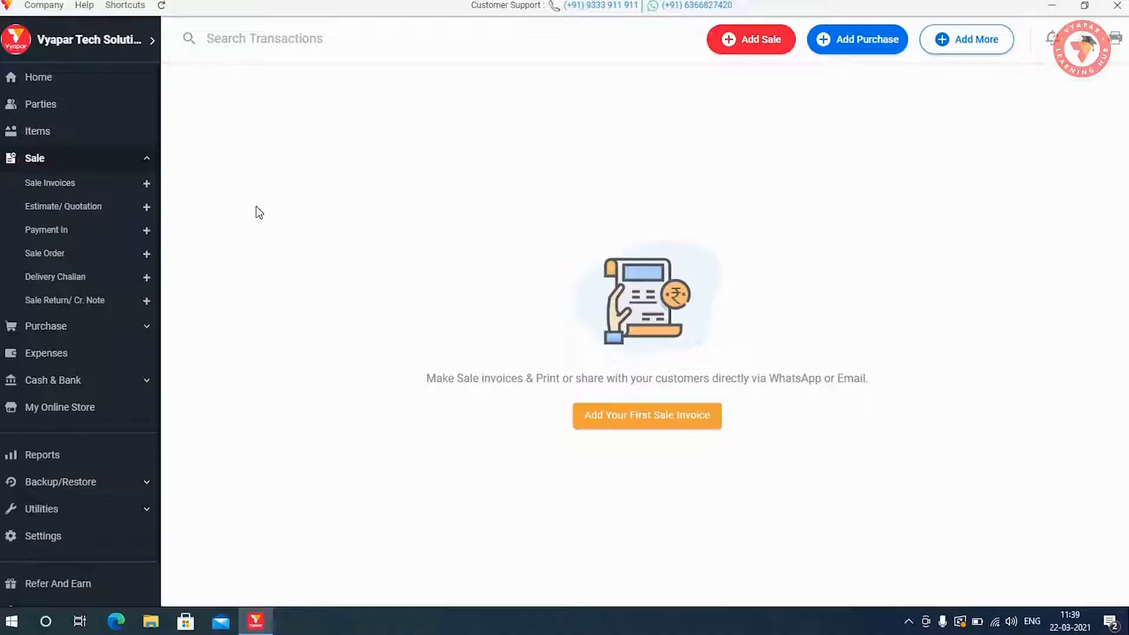
pyautogui.moveTo(198, 207)
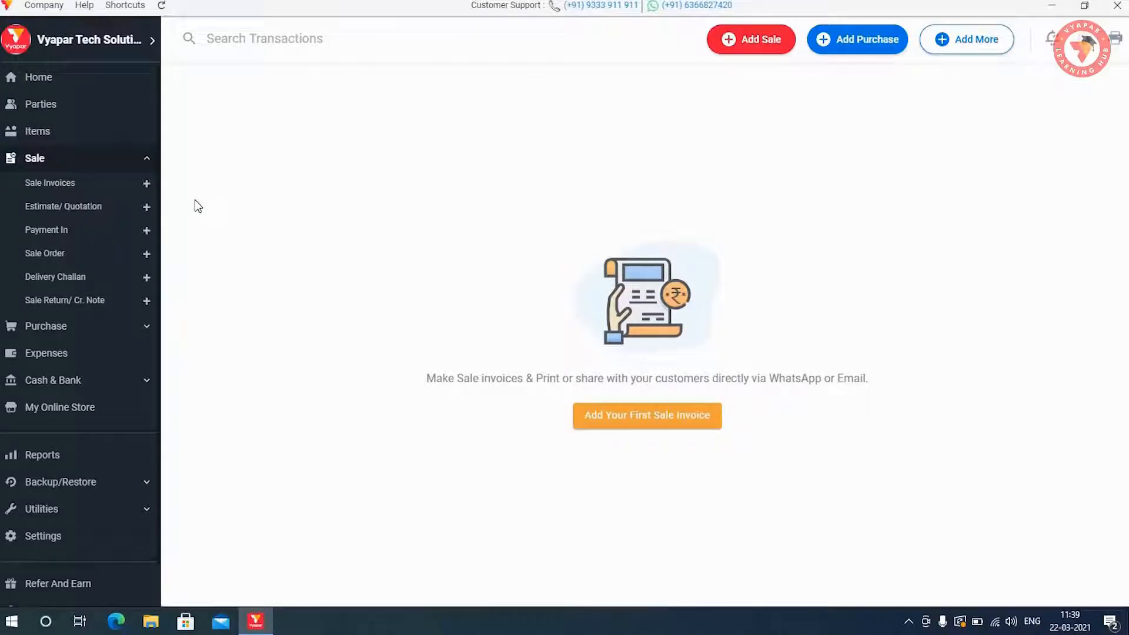
# Step: Begin a new sale invoice, discard it unsaved, and return to the home dashboard
pyautogui.click(750, 39)
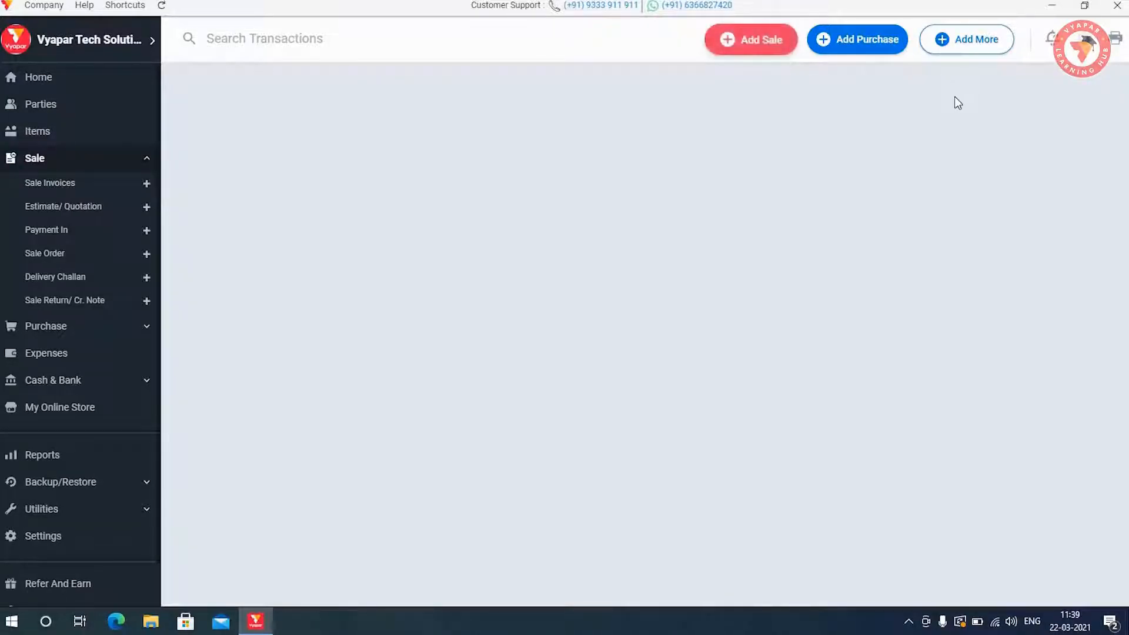
pyautogui.click(751, 39)
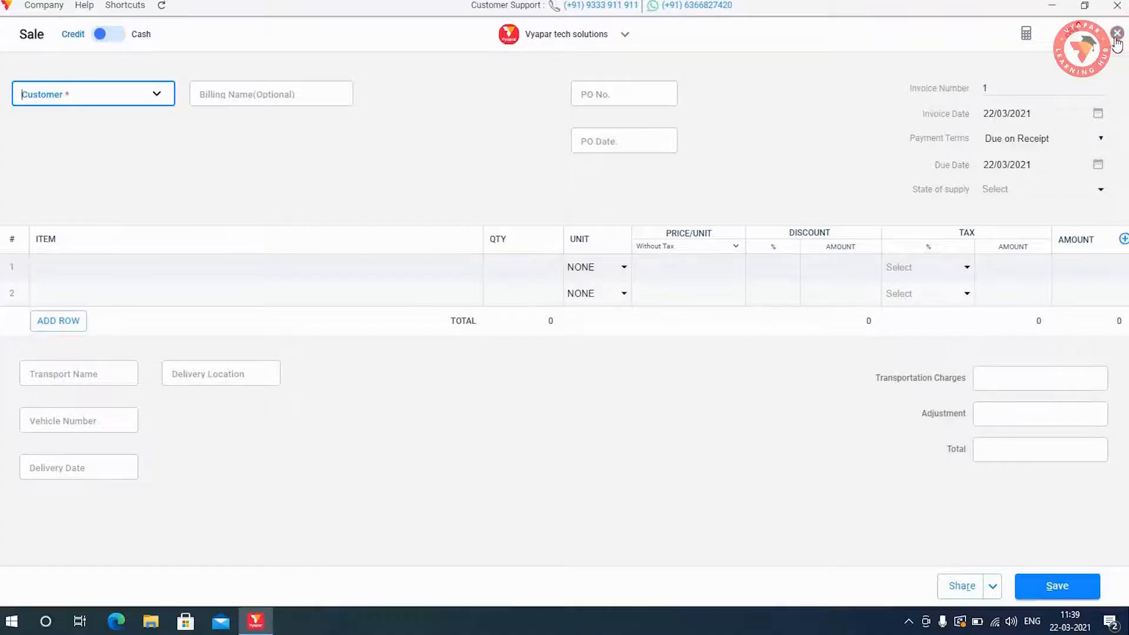
pyautogui.click(1117, 33)
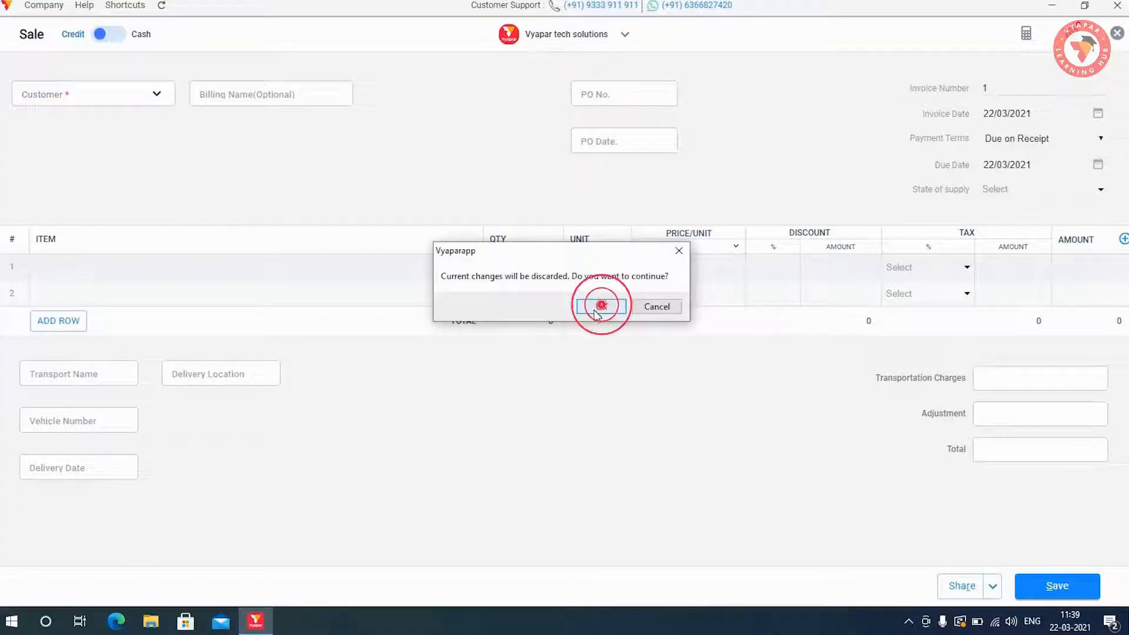
pyautogui.click(600, 306)
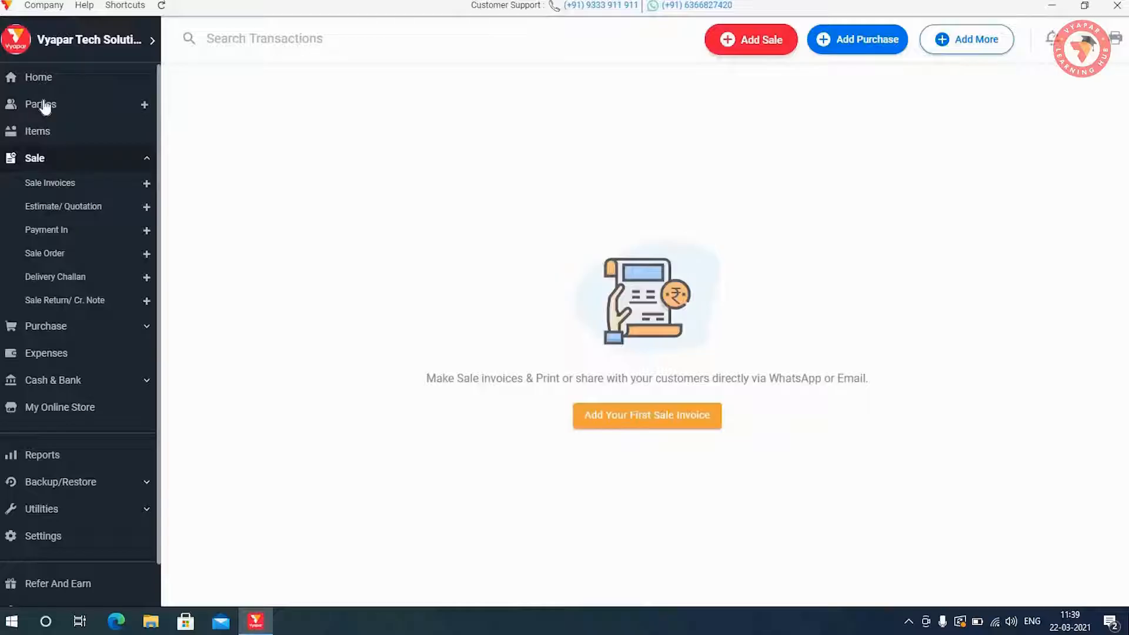
pyautogui.click(39, 78)
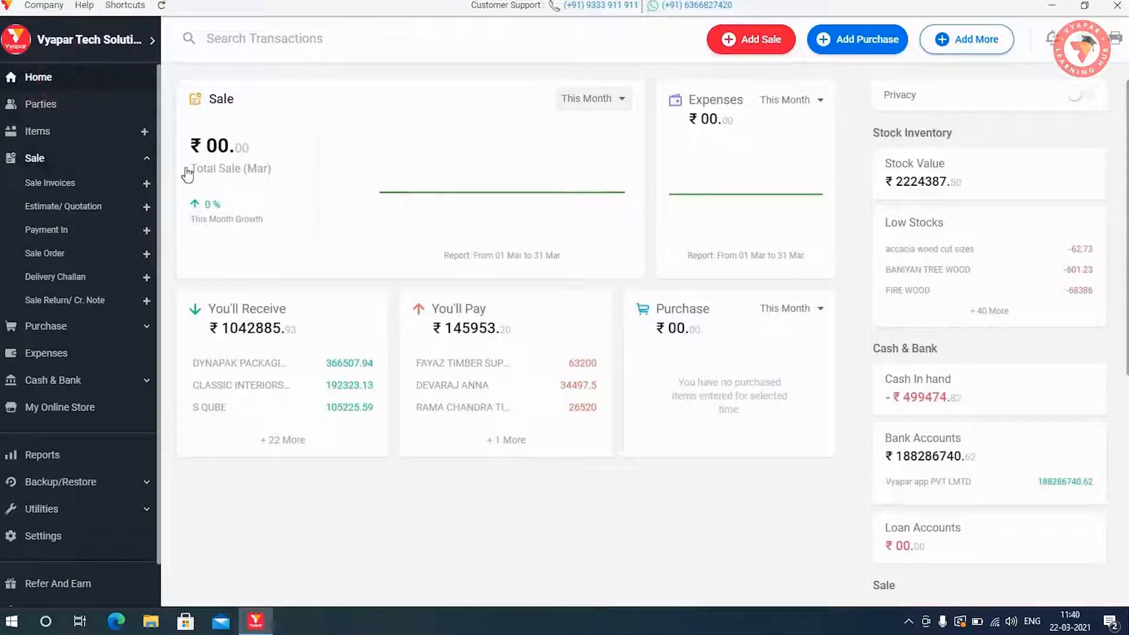
pyautogui.moveTo(39, 77)
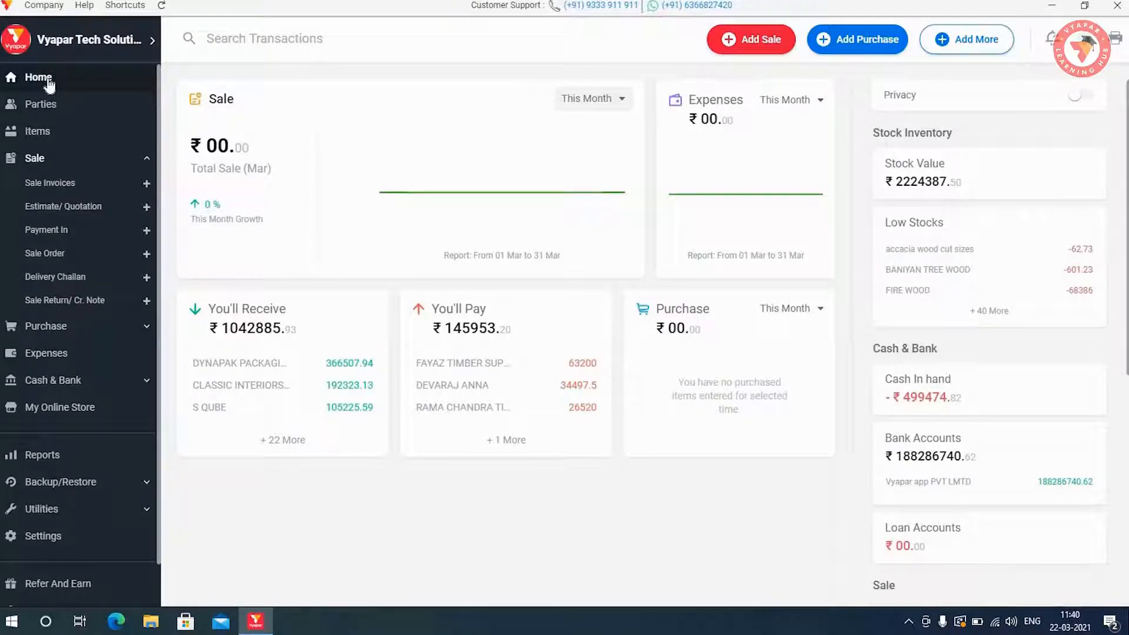
pyautogui.moveTo(86, 191)
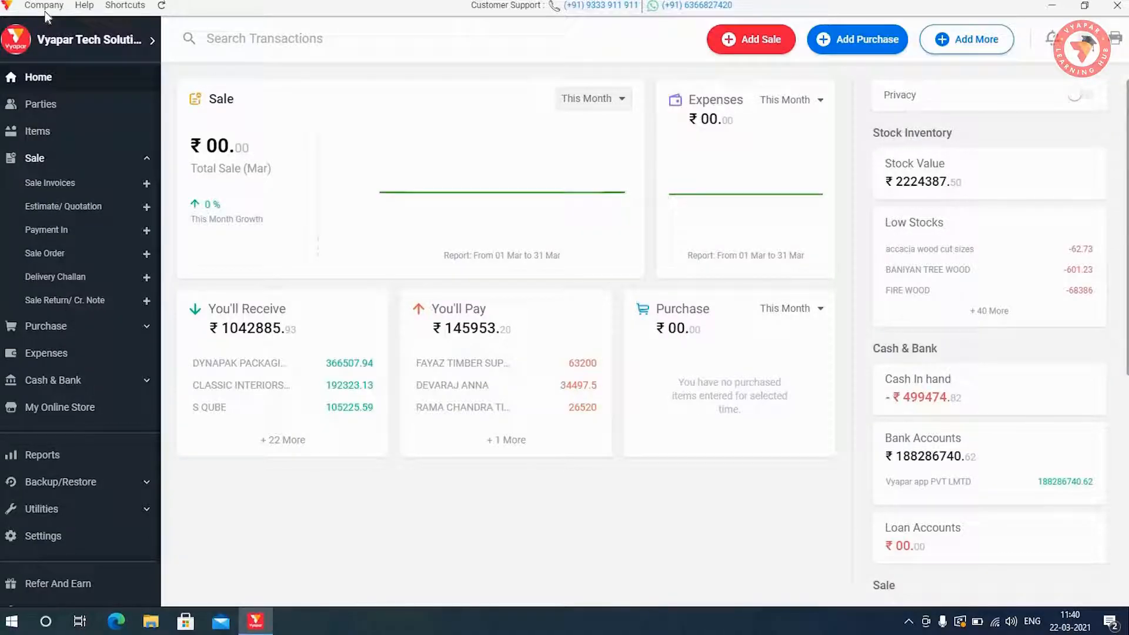
pyautogui.moveTo(633, 127)
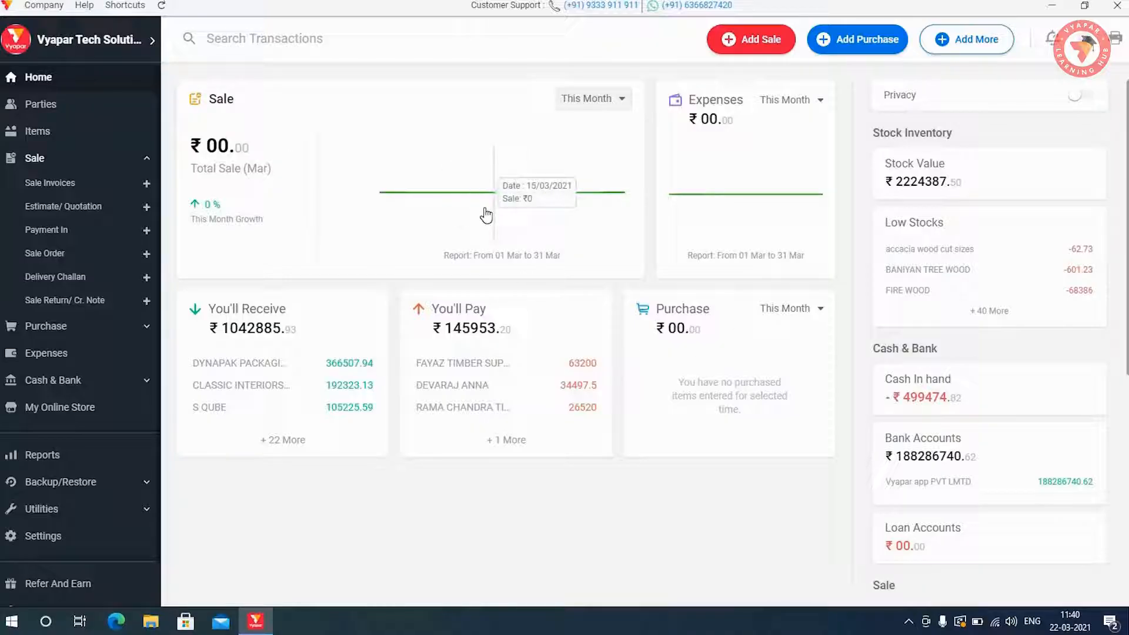
pyautogui.moveTo(698, 219)
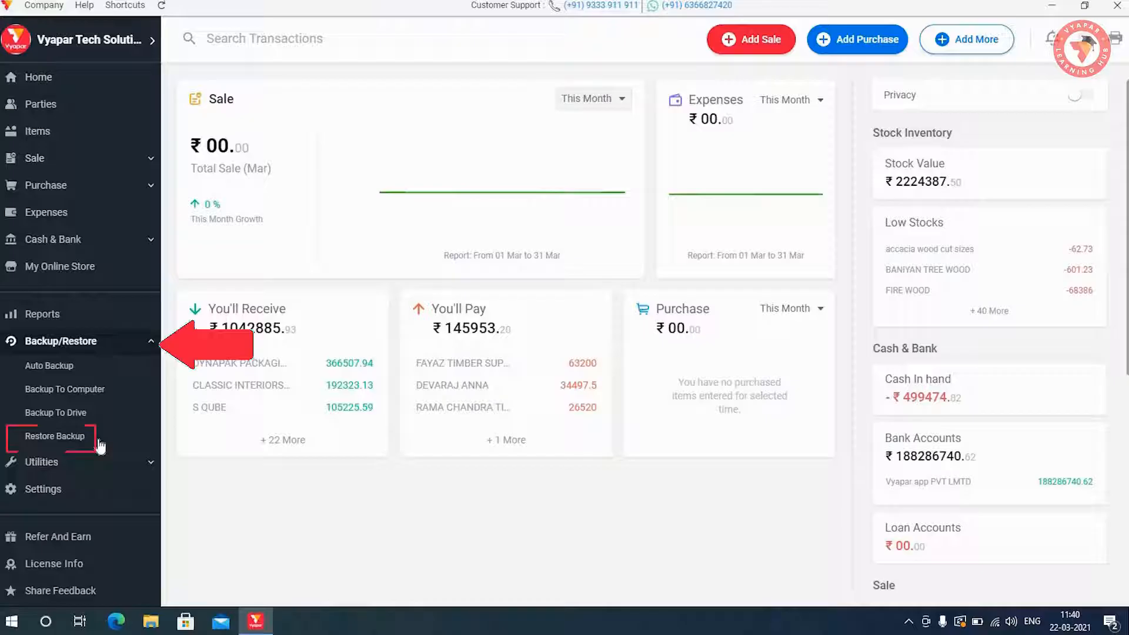
# Step: Restore the most recent VypBackup_CloseBook .vyb backup file
pyautogui.click(56, 436)
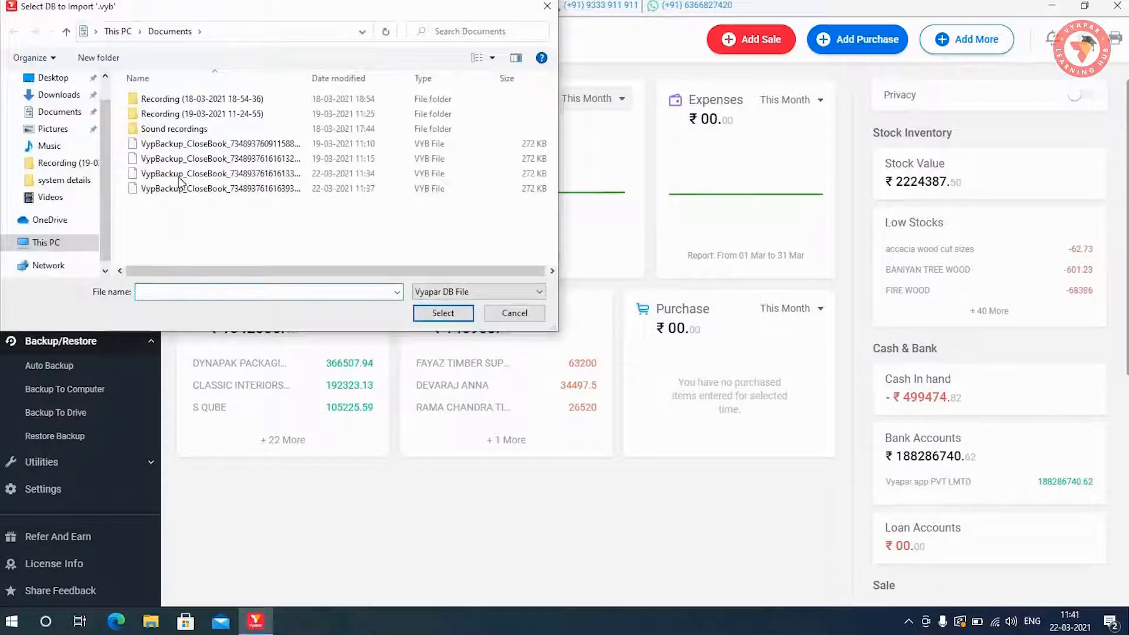
pyautogui.click(217, 144)
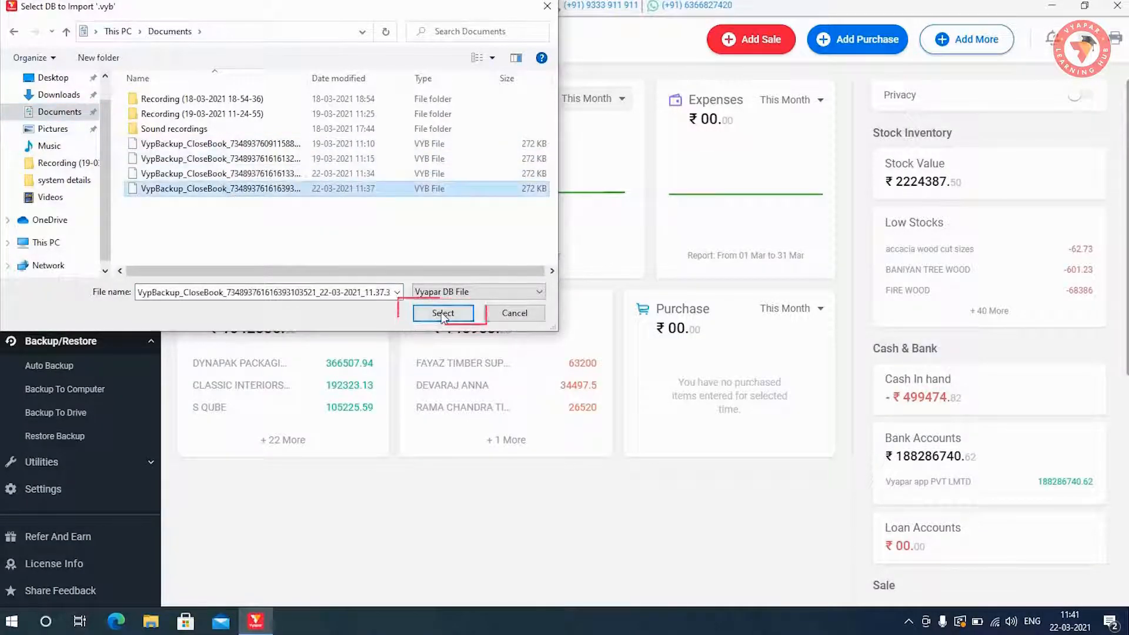
pyautogui.click(444, 313)
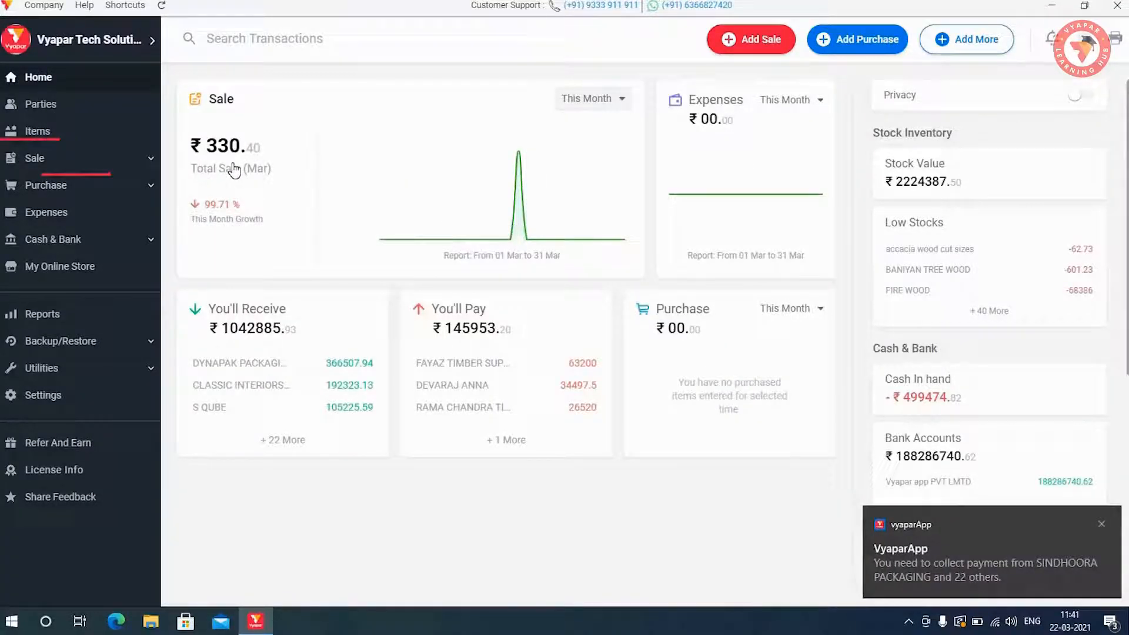
# Step: View the restored March sale invoices list showing two invoices with ₹330.40 overdue
pyautogui.click(34, 158)
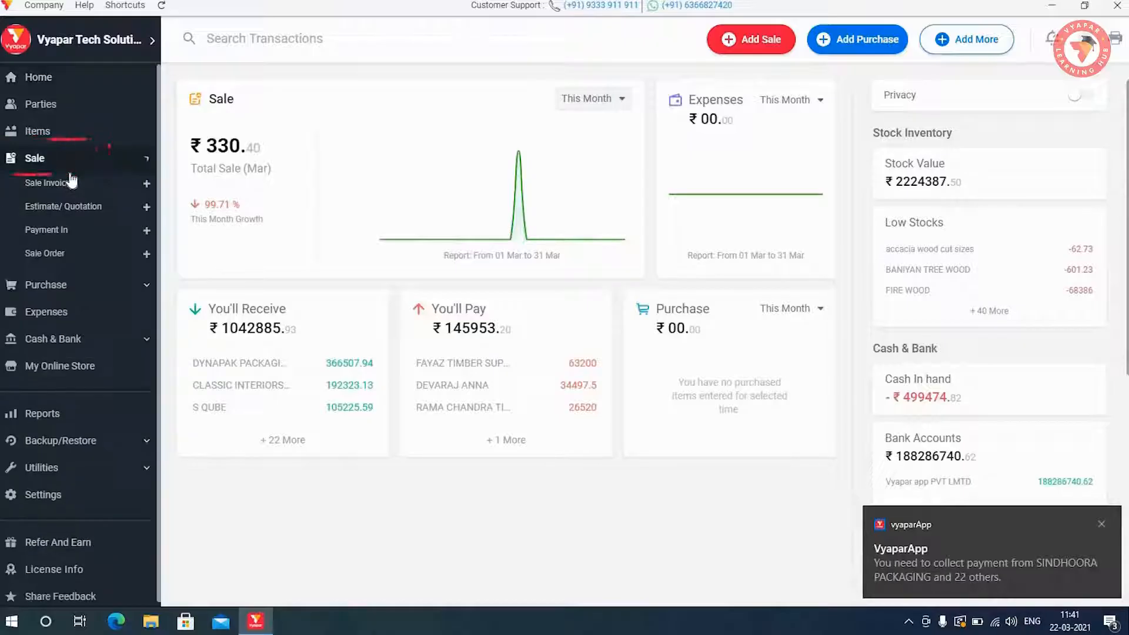
pyautogui.click(51, 182)
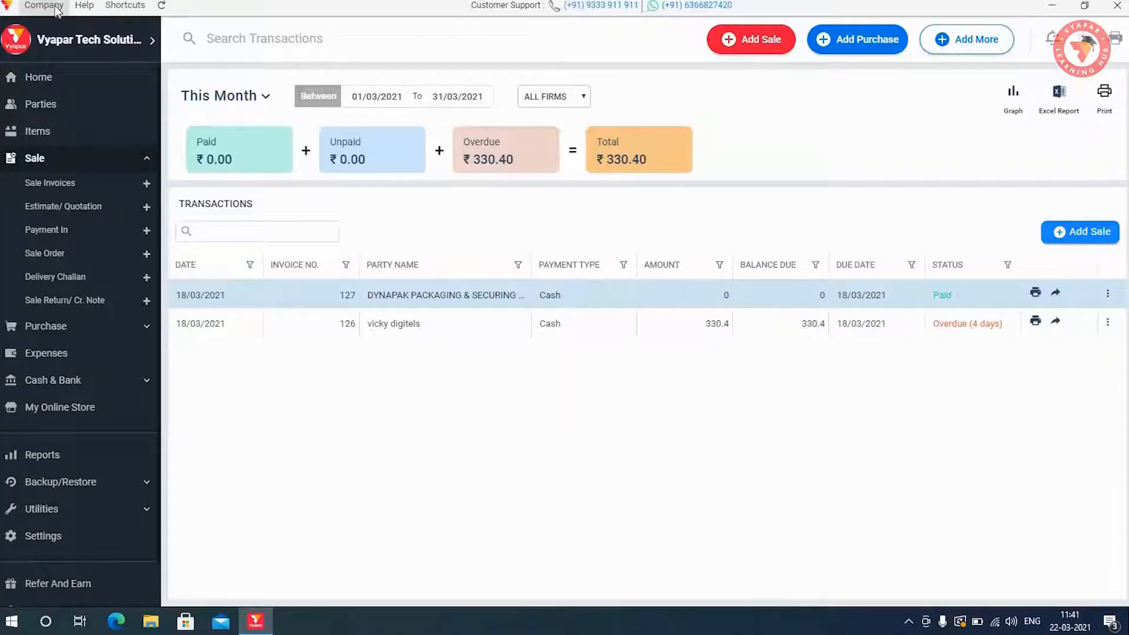
pyautogui.click(44, 6)
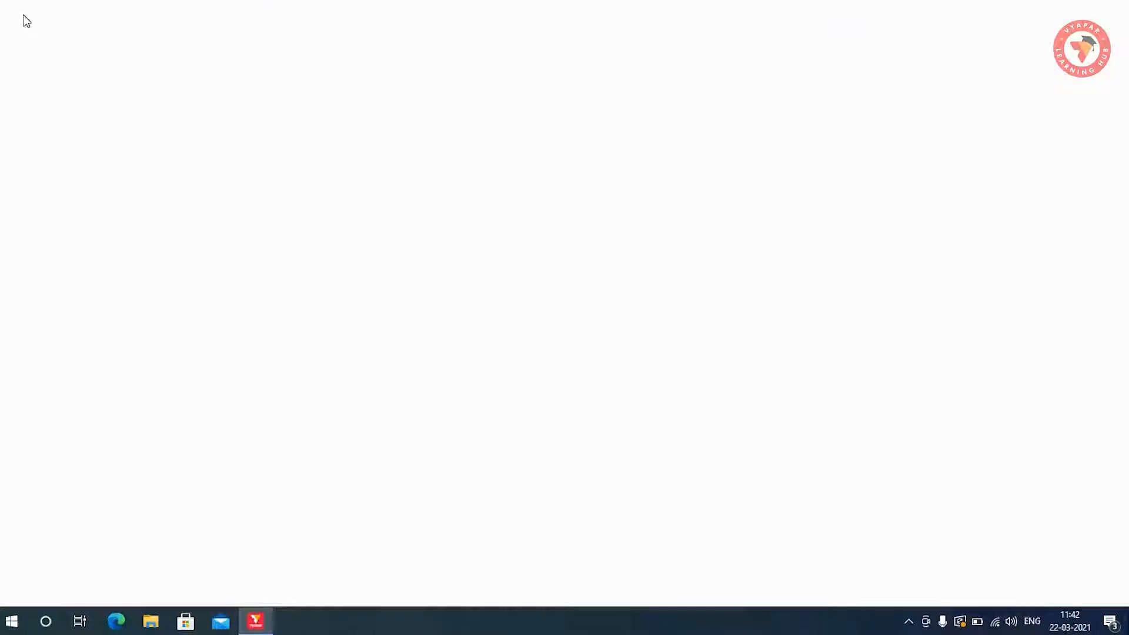
# Step: Rename the current company to Vyapar tech (Year 2021-2022) and save
pyautogui.click(43, 6)
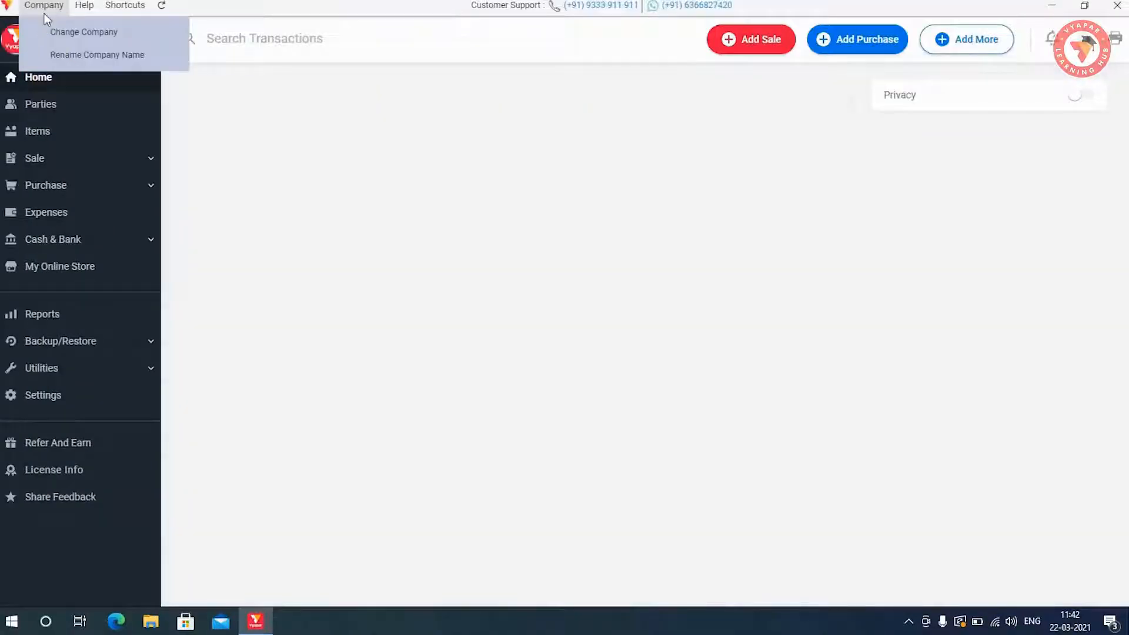
pyautogui.moveTo(97, 56)
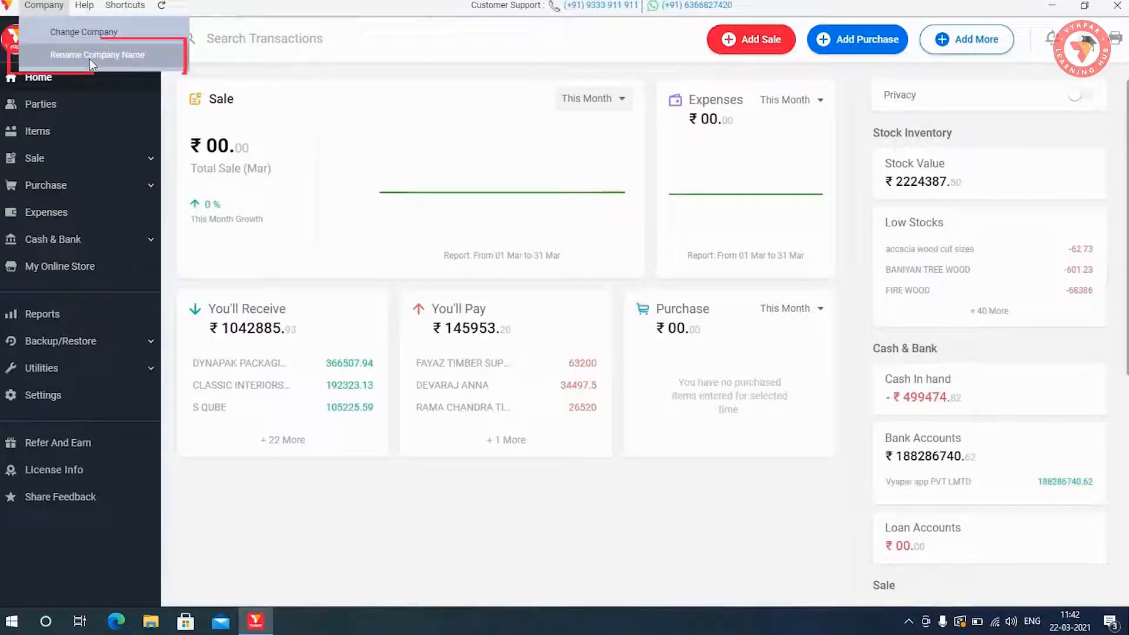
pyautogui.click(98, 55)
pyautogui.write('Vyapar tech (Year 2021-2022)')
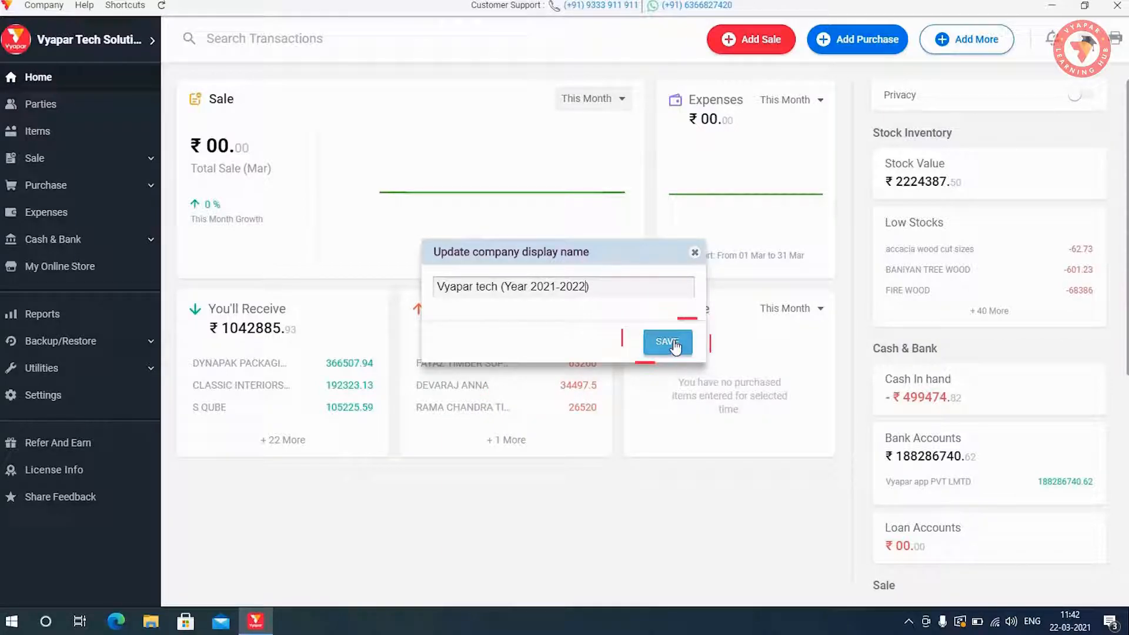
pyautogui.click(665, 341)
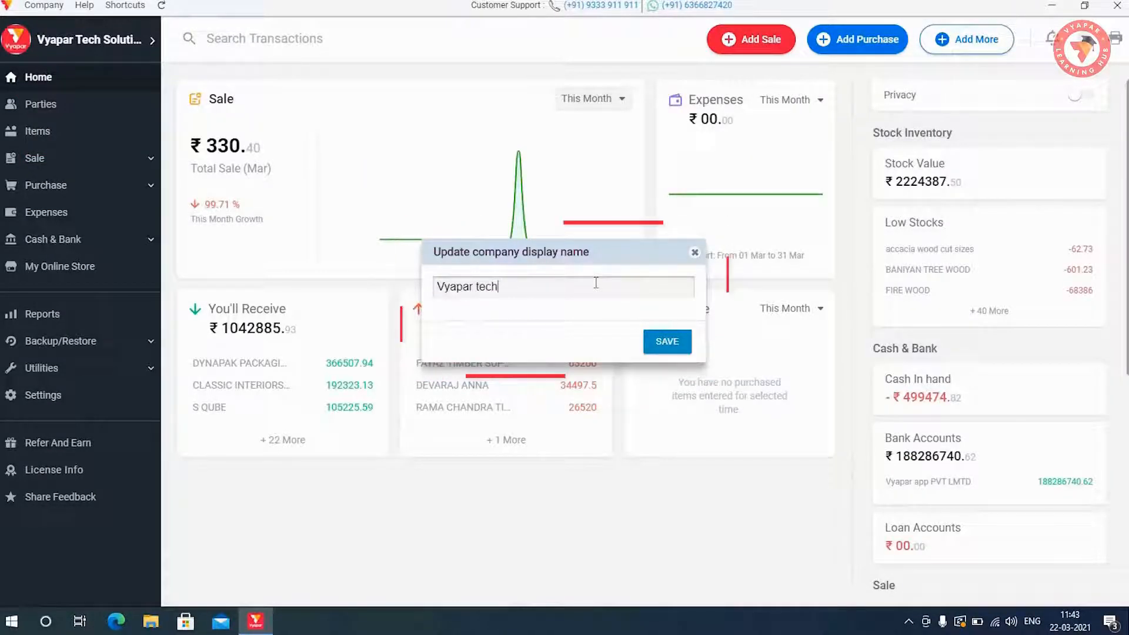
# Step: Rename the restored company with the (Year 2020-2021) label and save
pyautogui.write('(Year 20202-2021')
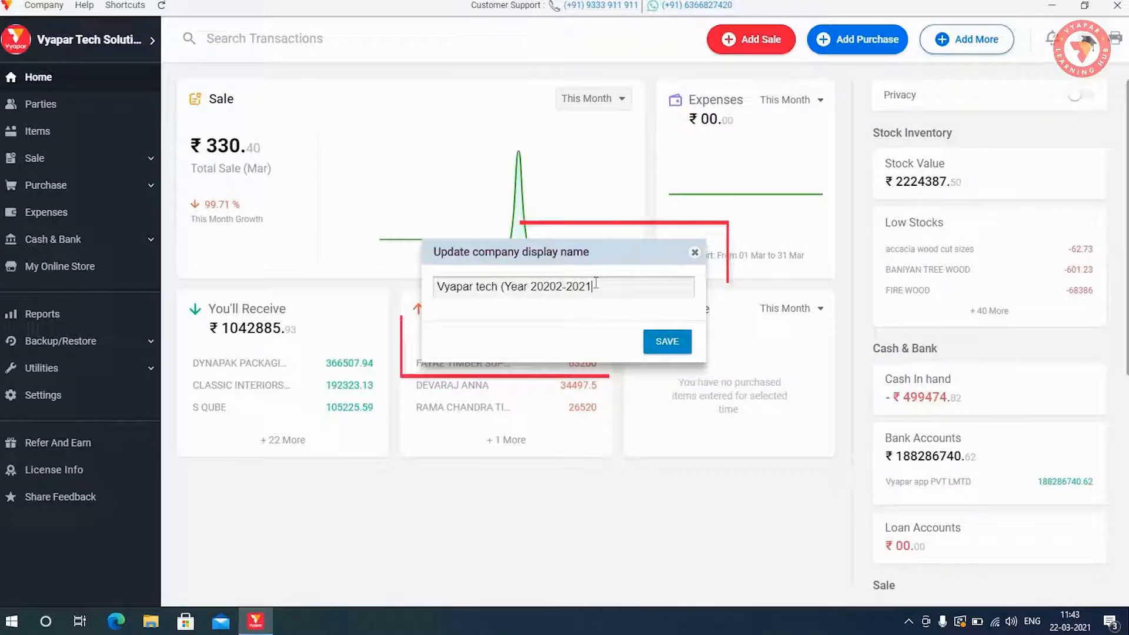
pyautogui.write('0')
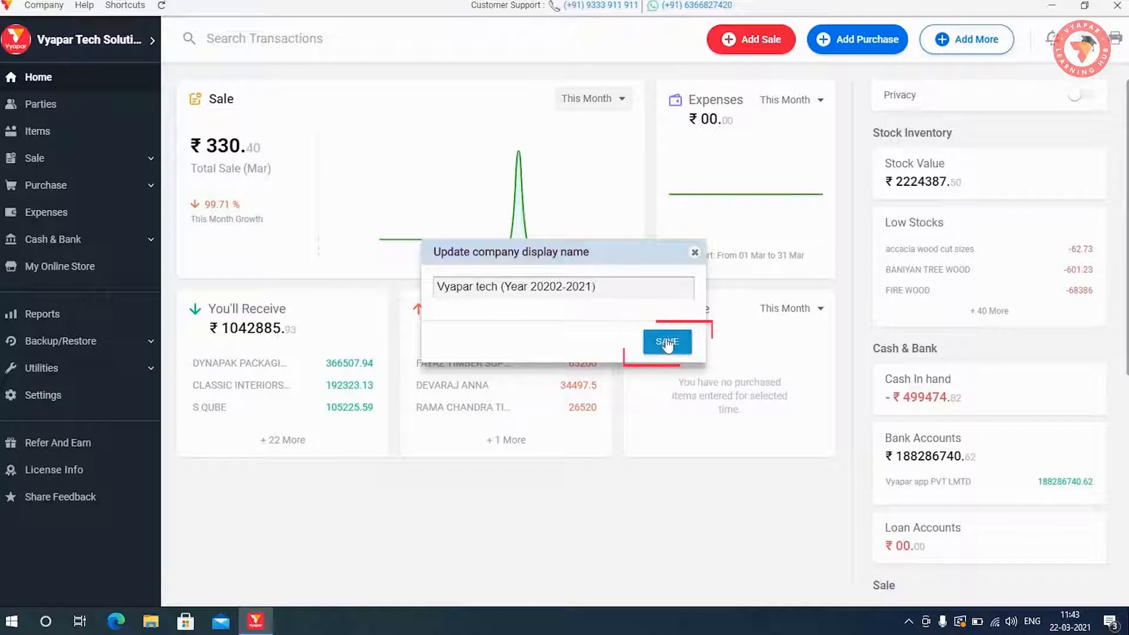
pyautogui.click(666, 341)
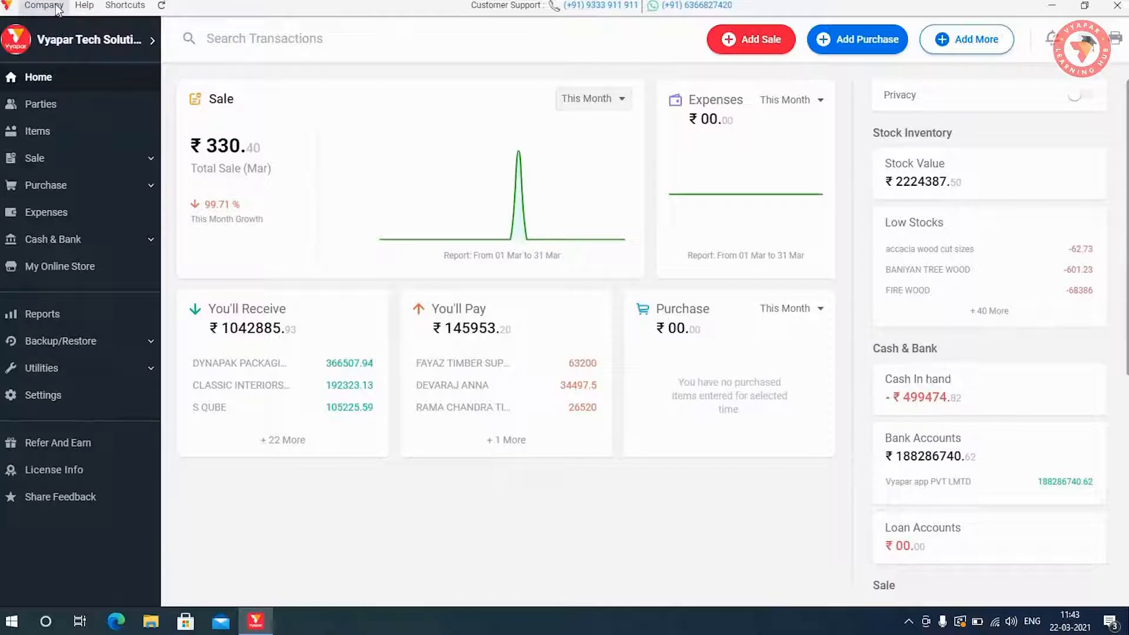
# Step: Switch the working company to Vyapar tech (Year 2021-2022) from the company list
pyautogui.click(44, 5)
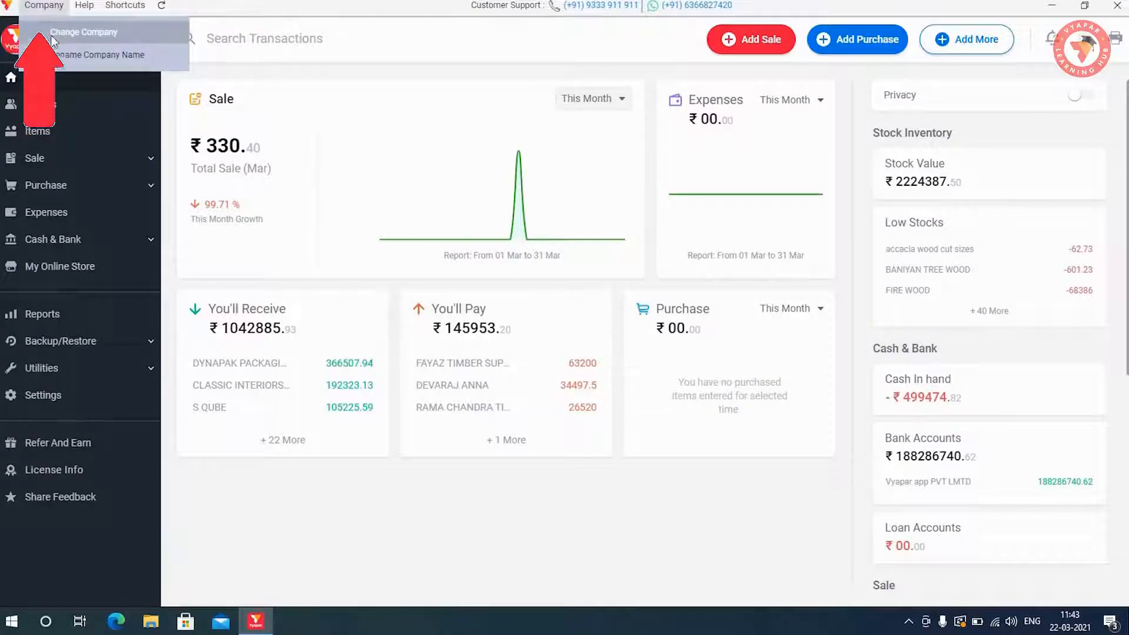
pyautogui.click(84, 32)
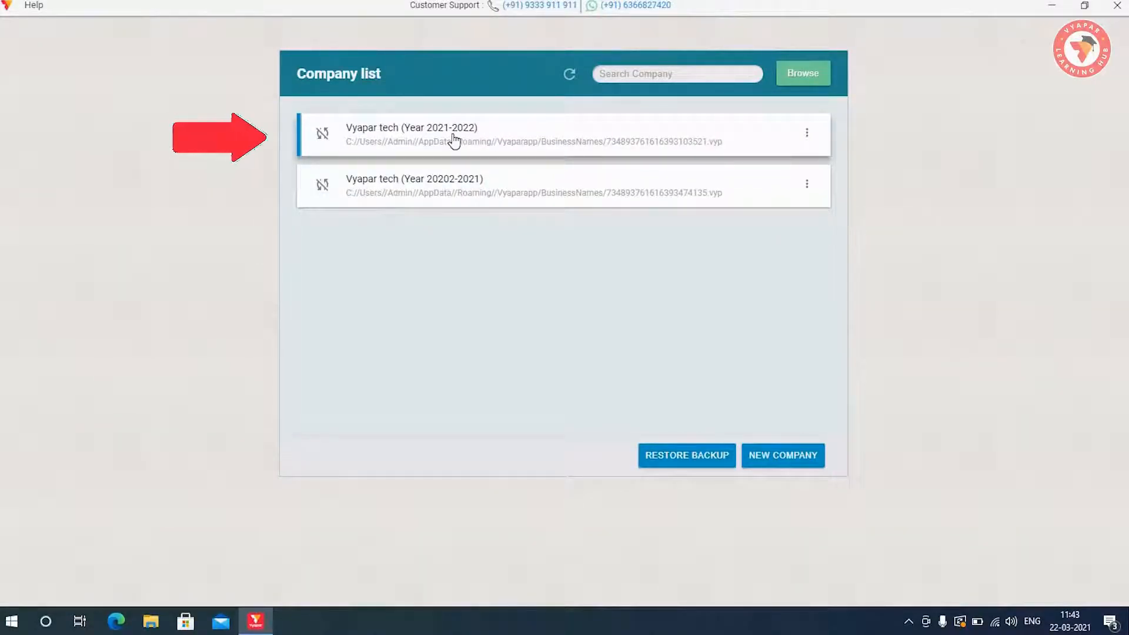
pyautogui.click(411, 134)
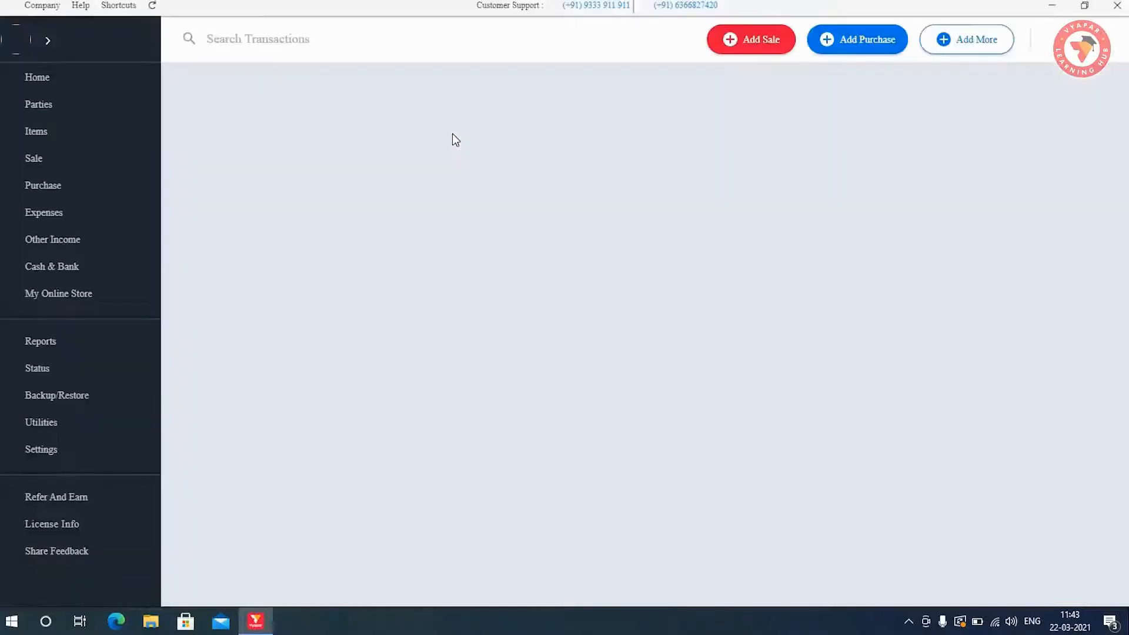